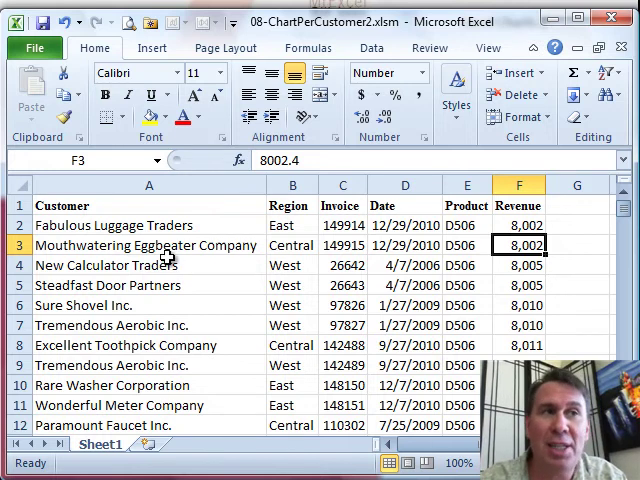
- Insert a PivotTable on a new worksheet from the sales data and add Revenue to its values
left_click(160, 48)
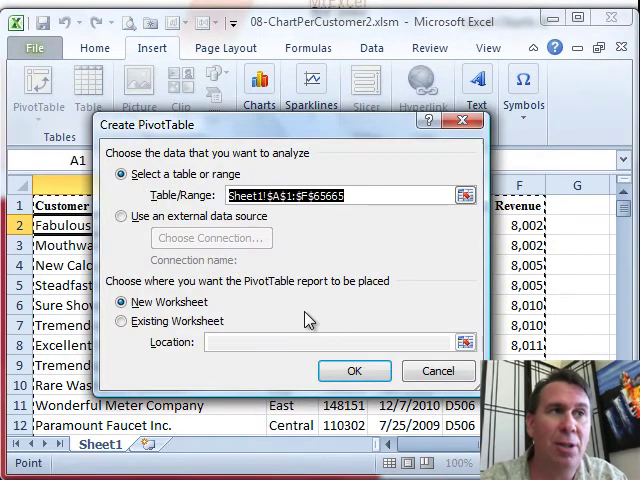
left_click(352, 370)
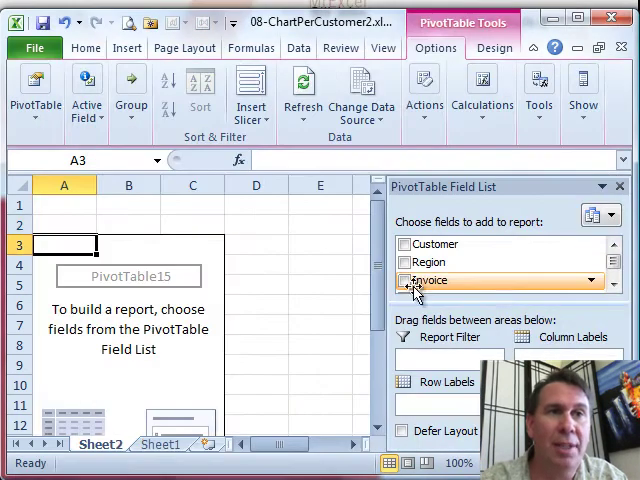
scroll("down", 3)
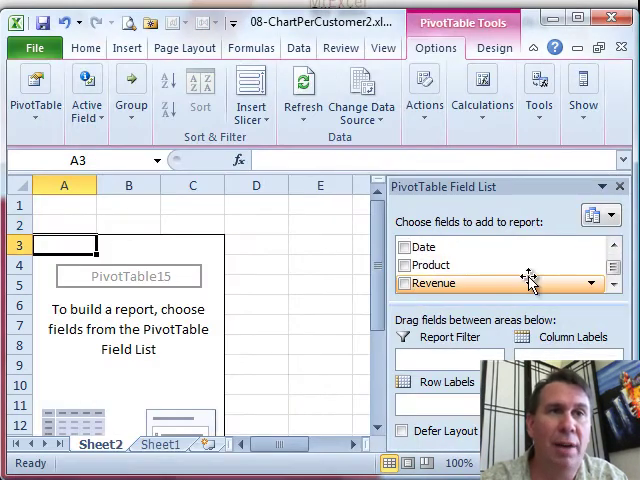
left_click(404, 284)
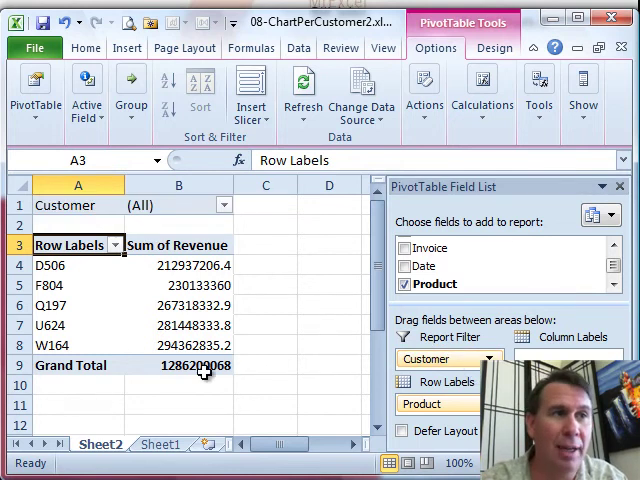
- Turn off the pivot's grand totals and switch its report layout to Tabular Form
left_click(494, 48)
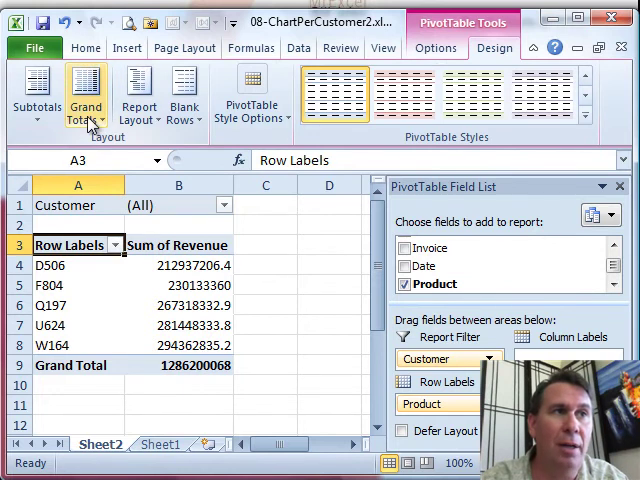
left_click(88, 88)
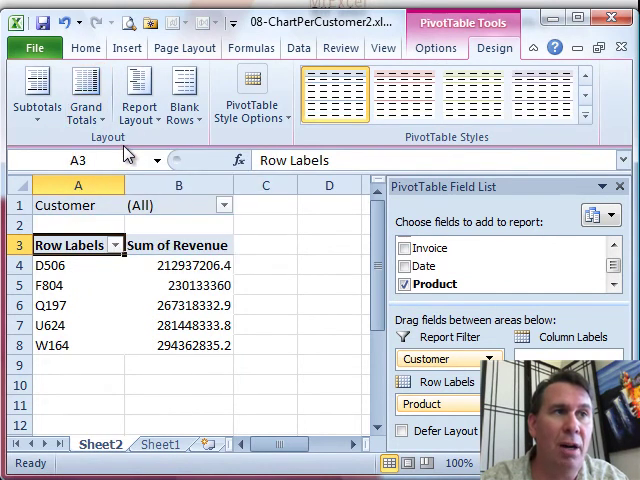
left_click(138, 90)
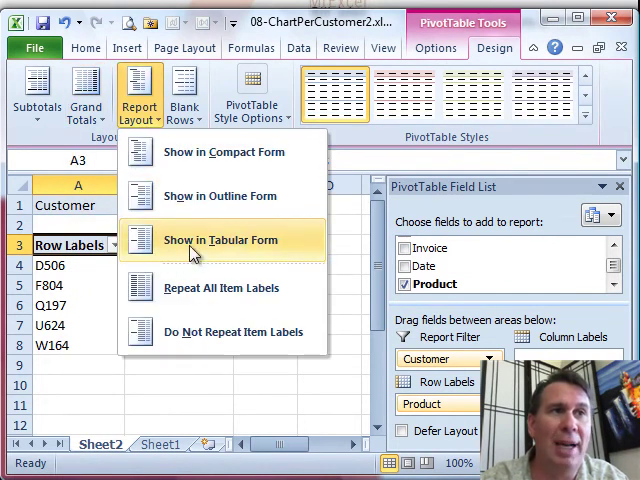
left_click(220, 240)
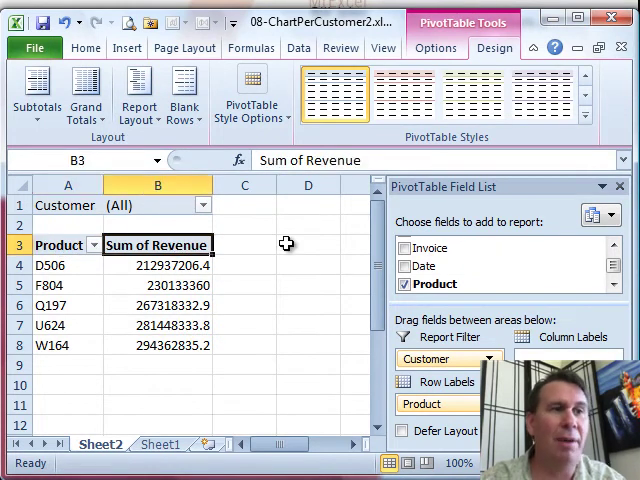
- Rename the Sum of Revenue heading to 'Revenue' and right-align it
type("R")
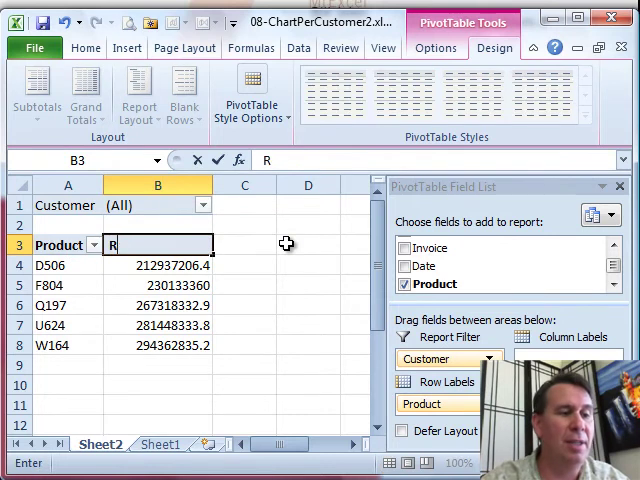
type("evenue")
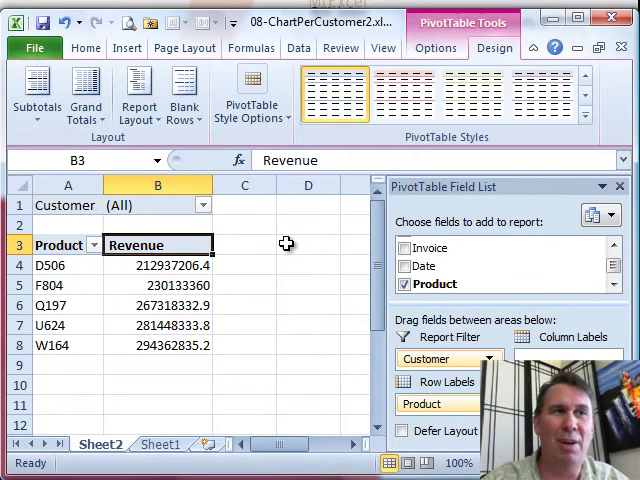
left_click(84, 48)
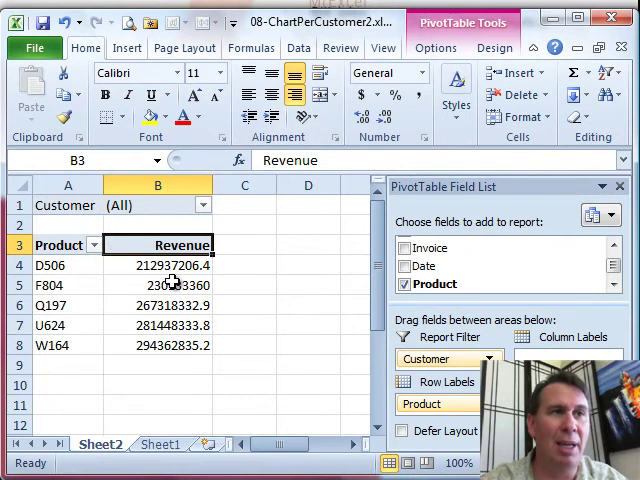
mouse_move(164, 358)
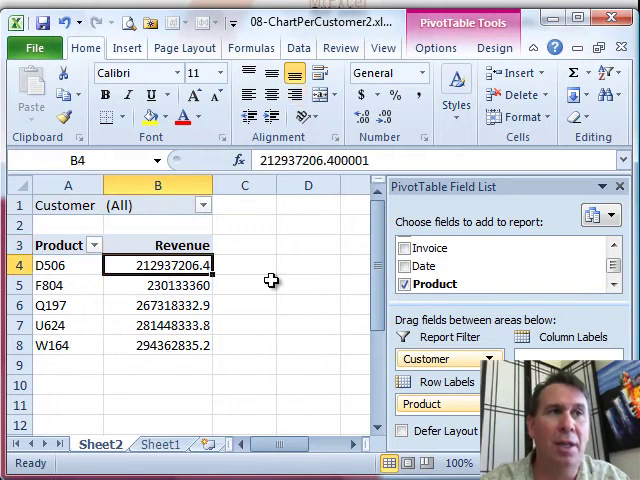
- Show the Revenue values as % of Column Total, keeping all customers in the filter
left_click(436, 48)
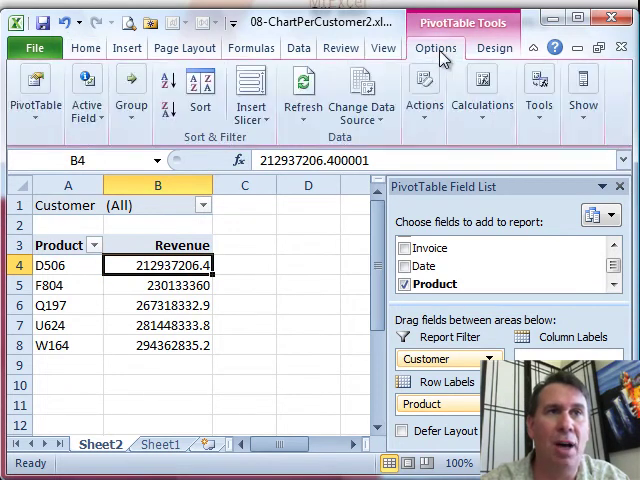
left_click(480, 96)
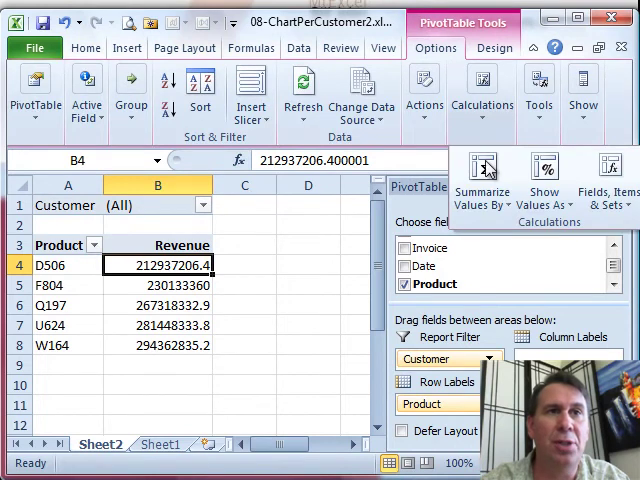
left_click(544, 176)
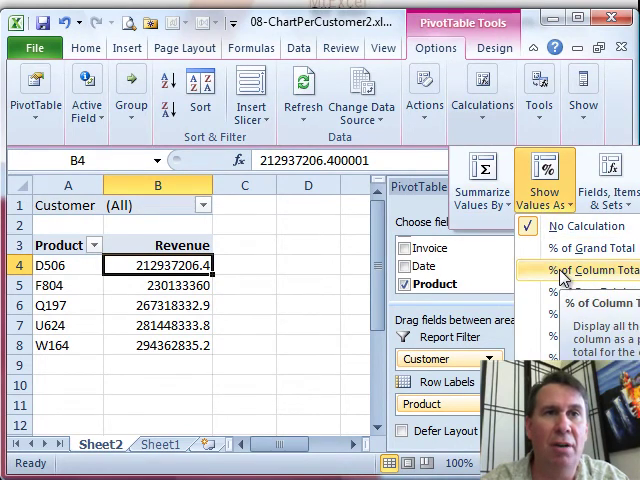
left_click(592, 268)
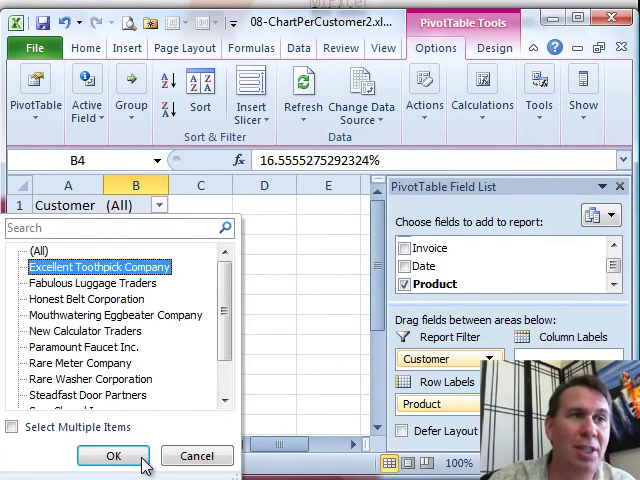
left_click(112, 456)
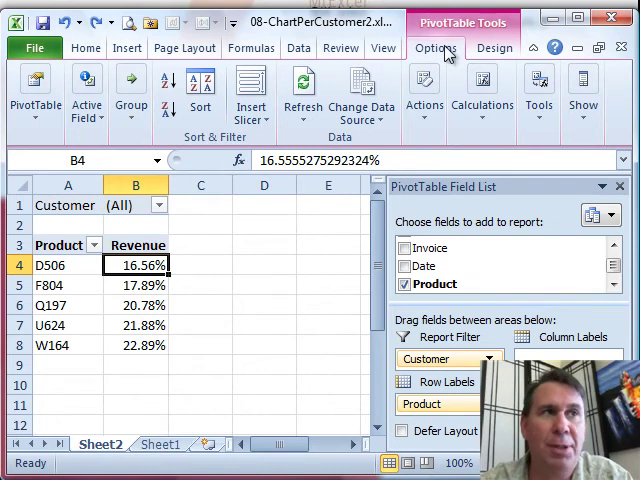
- Generate Show Report Filter Pages on Customer, creating one worksheet per customer
left_click(24, 96)
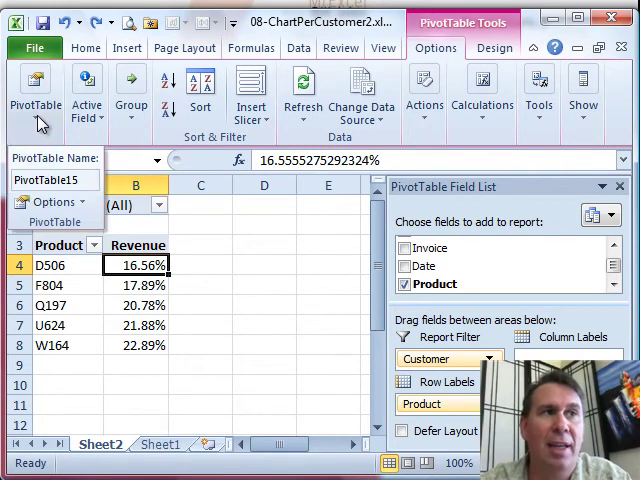
mouse_move(50, 202)
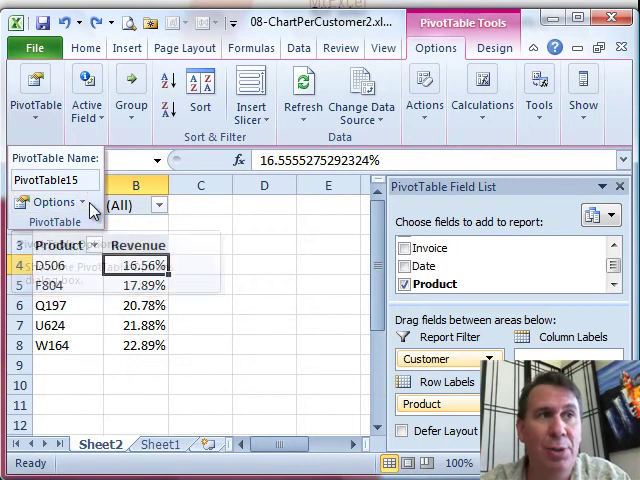
left_click(52, 202)
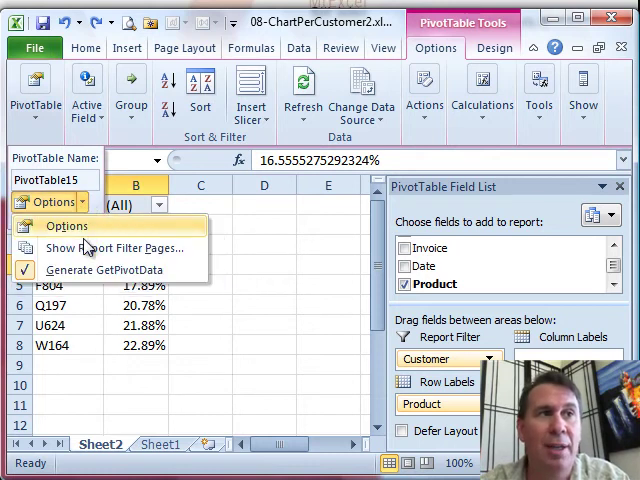
mouse_move(110, 248)
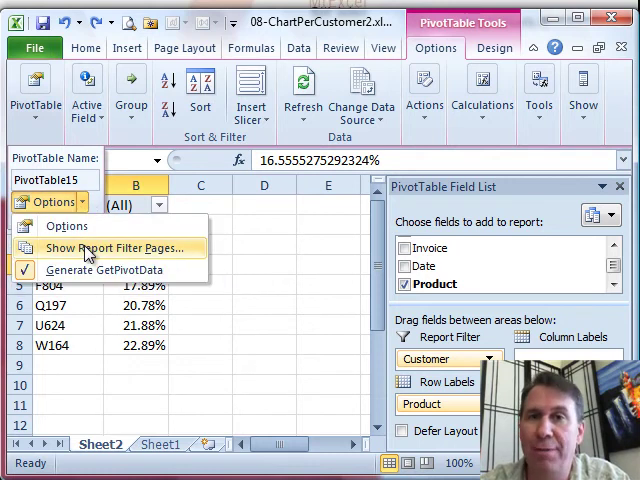
left_click(116, 246)
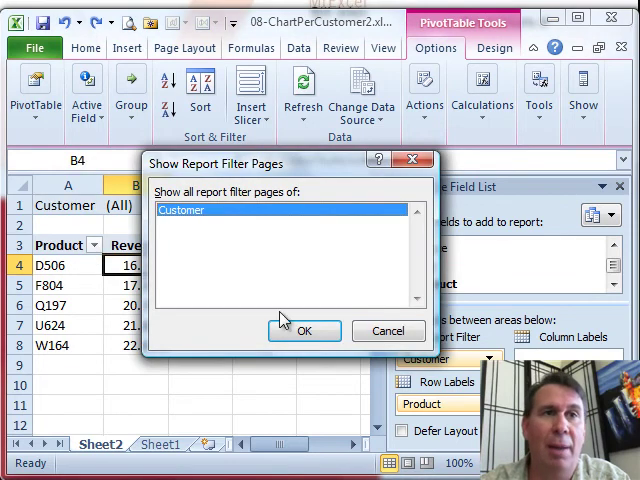
mouse_move(360, 324)
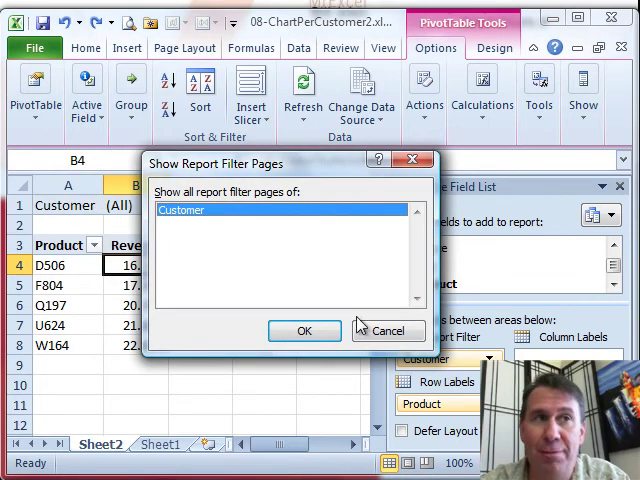
mouse_move(196, 260)
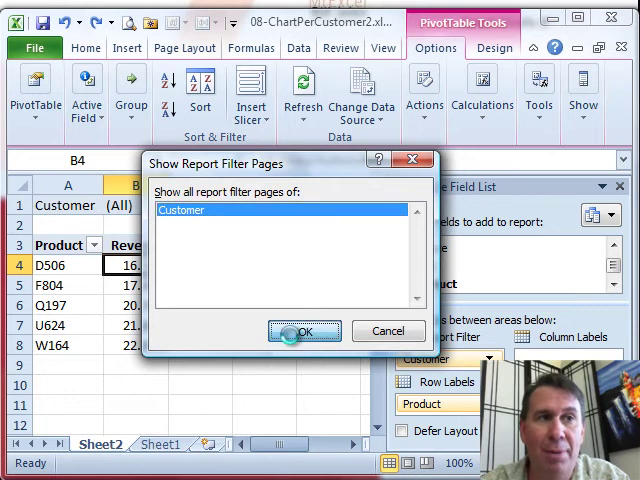
left_click(304, 332)
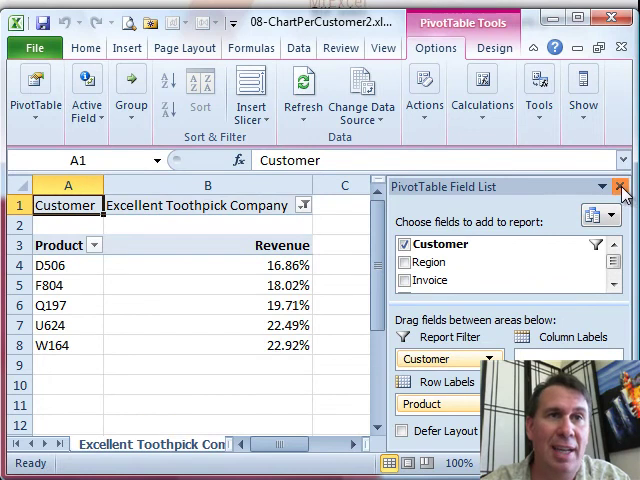
- Hide the field list, Shift-select the first through last customer sheet tabs, and select a pivot cell
left_click(616, 186)
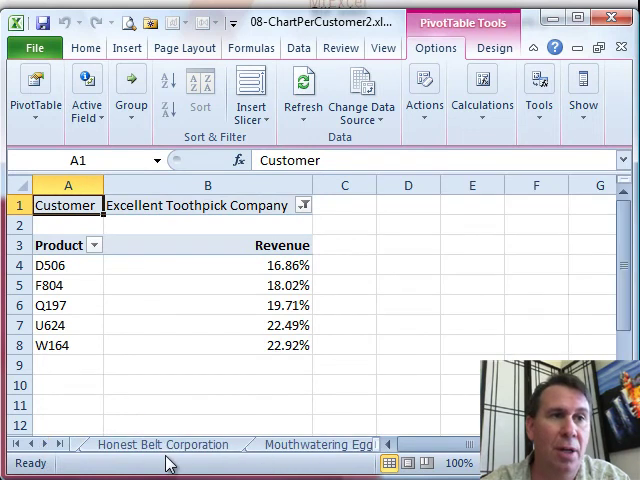
left_click(150, 444)
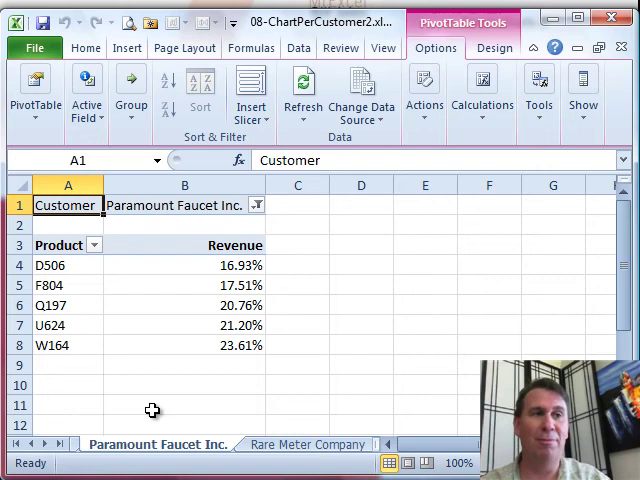
left_click(16, 444)
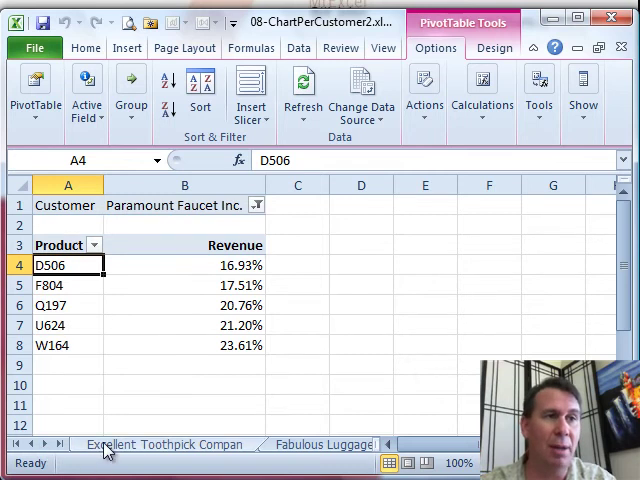
left_click(164, 444)
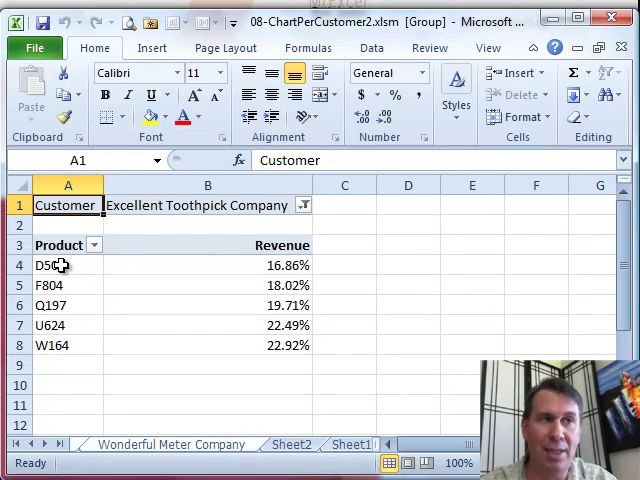
left_click(56, 264)
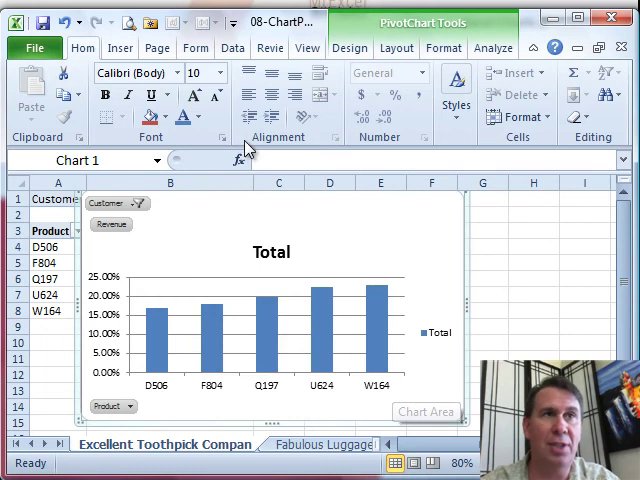
- Change the pivot chart to a pie chart and add data labels to its slices
left_click(348, 48)
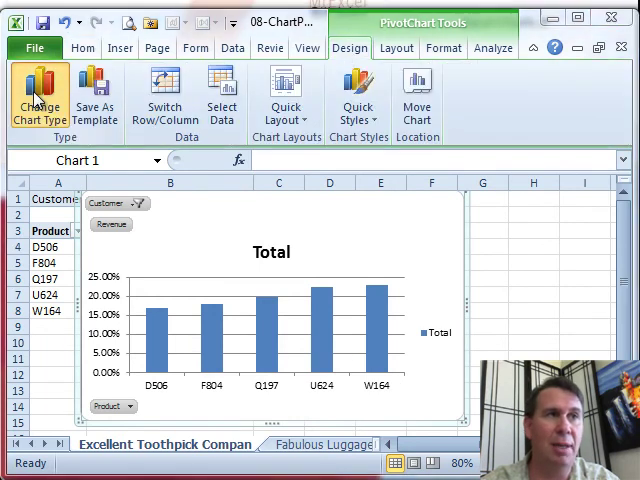
left_click(40, 92)
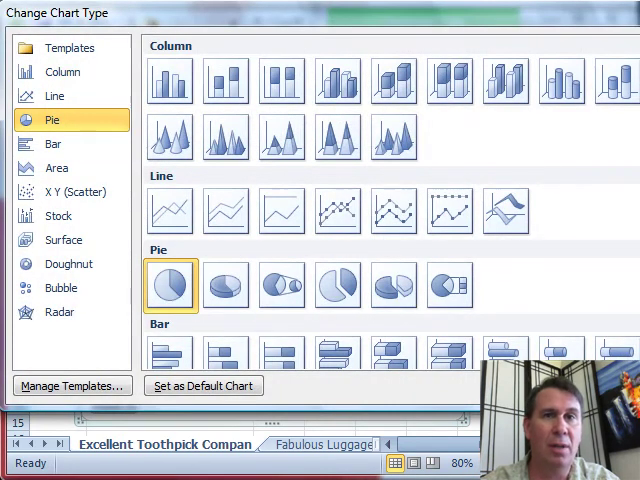
left_click(170, 284)
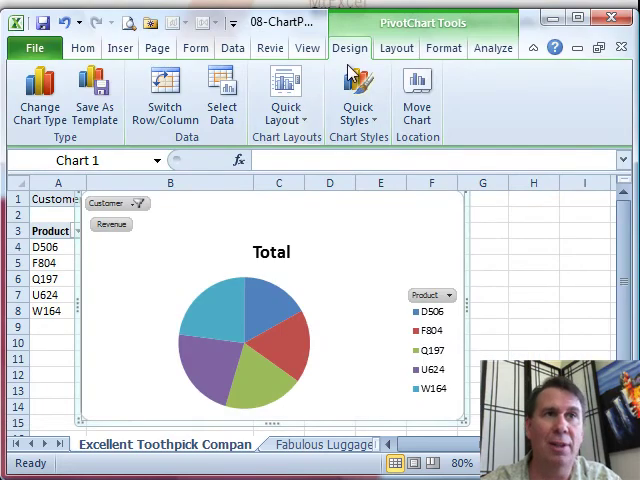
left_click(412, 48)
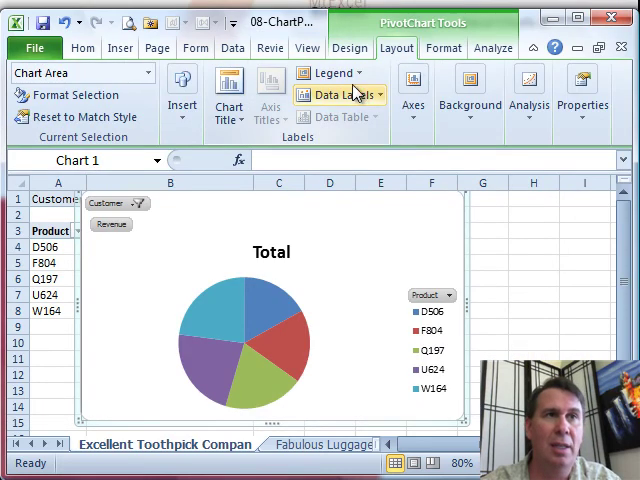
left_click(332, 80)
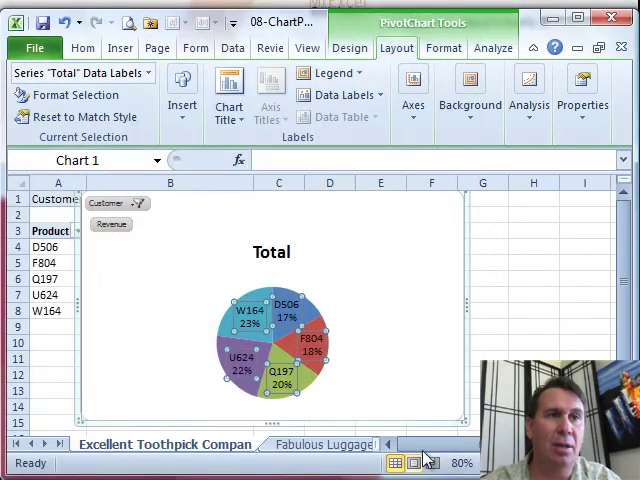
mouse_move(428, 352)
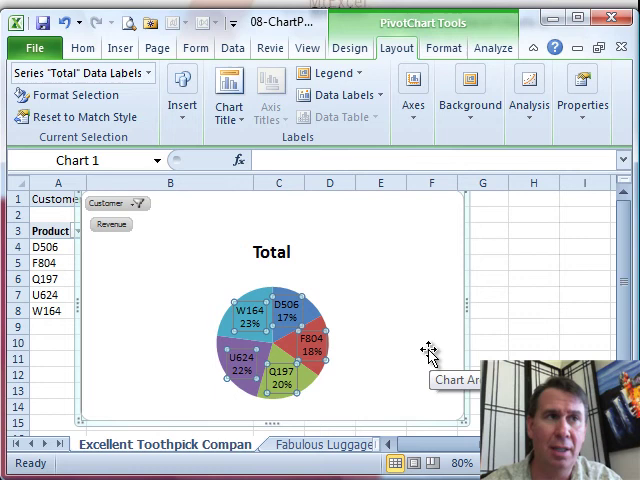
mouse_move(492, 62)
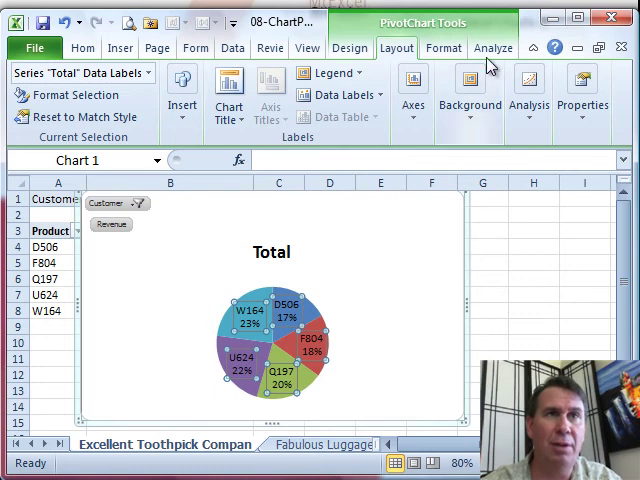
- Hide the chart's field buttons, save it as the 'Chapter' chart template, and pick it under Templates
left_click(438, 90)
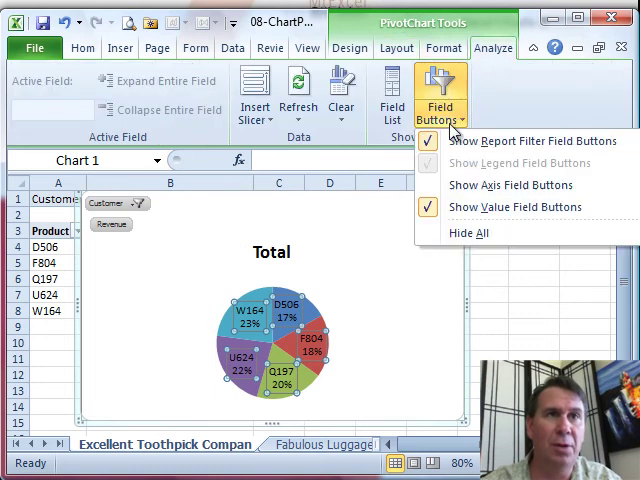
left_click(468, 232)
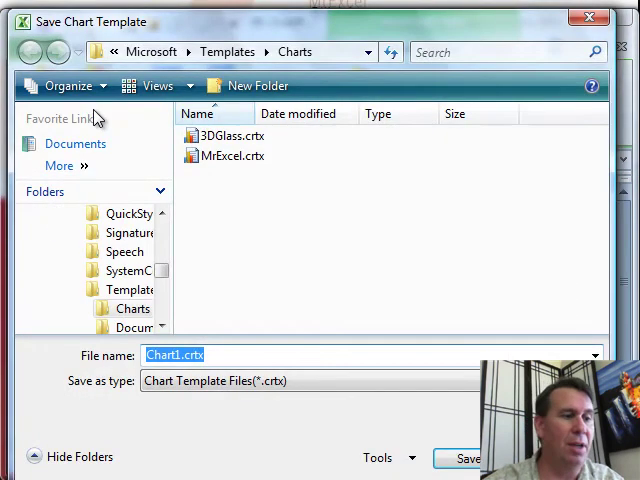
type("Chapter")
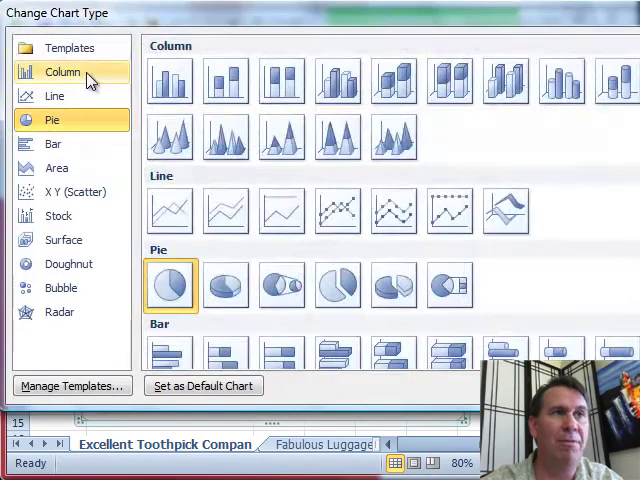
left_click(72, 48)
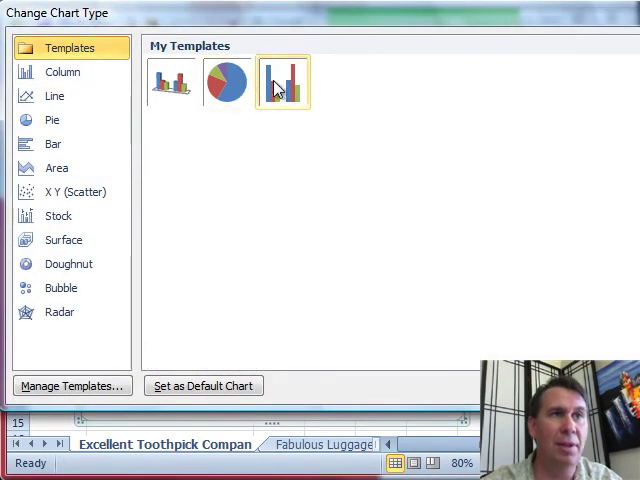
left_click(224, 80)
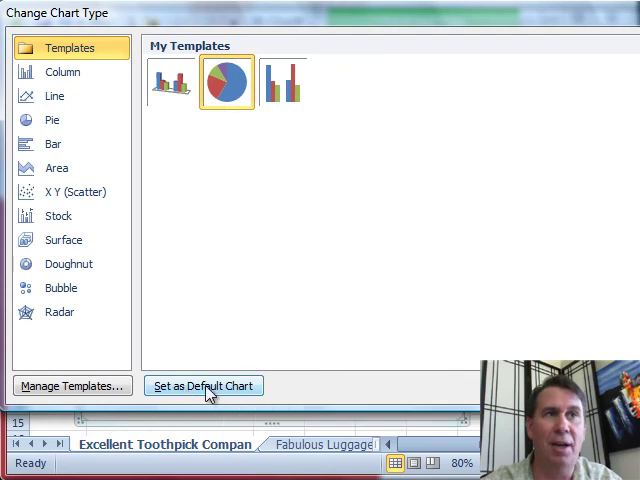
mouse_move(296, 160)
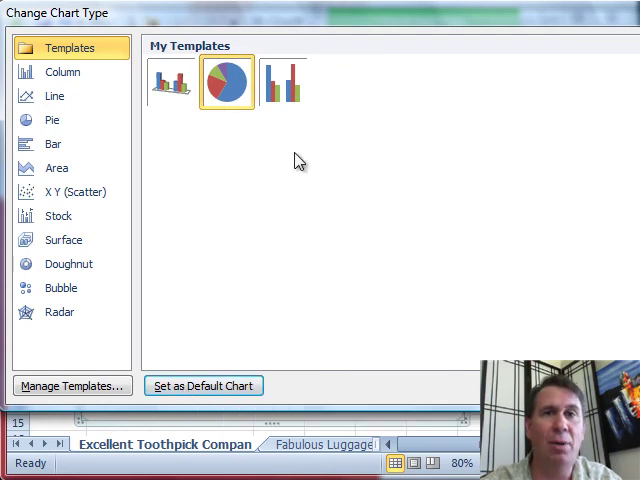